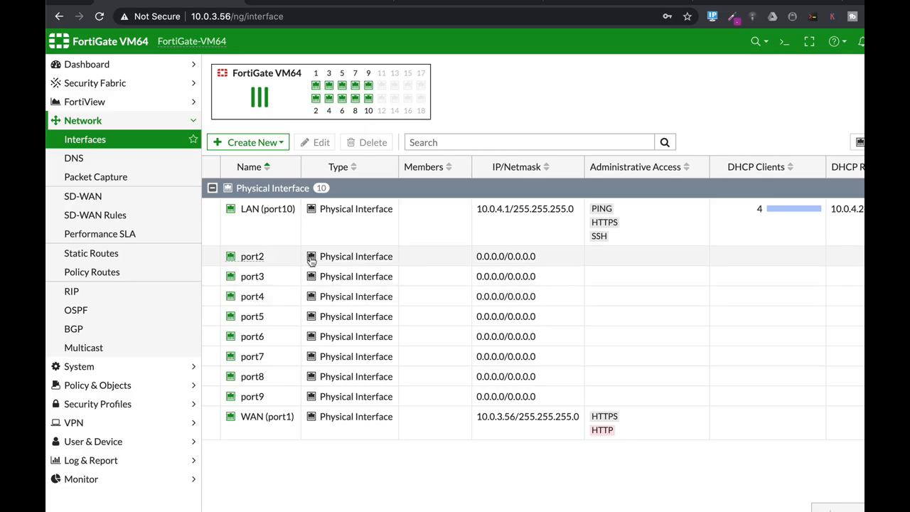
- Enable Captive Portal security mode on LAN (port10) and adjust its exempt sources
left_click(424, 207)
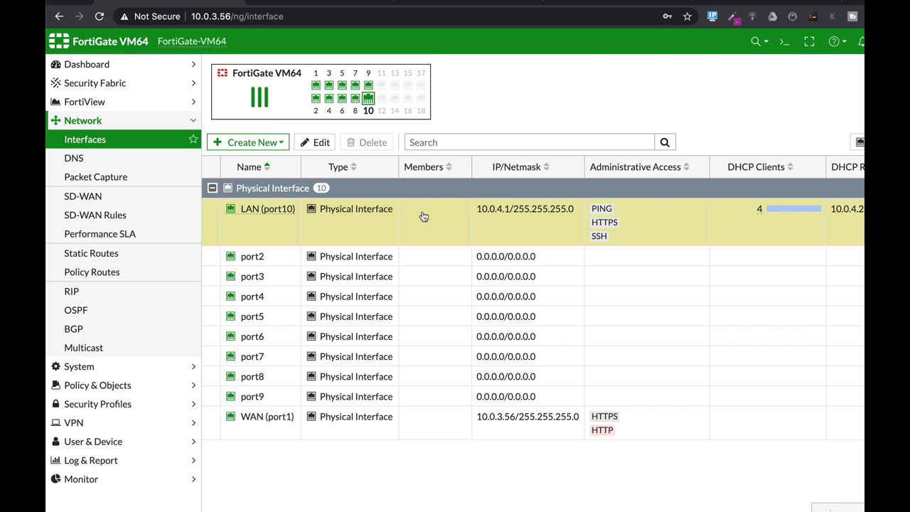
double_click(267, 207)
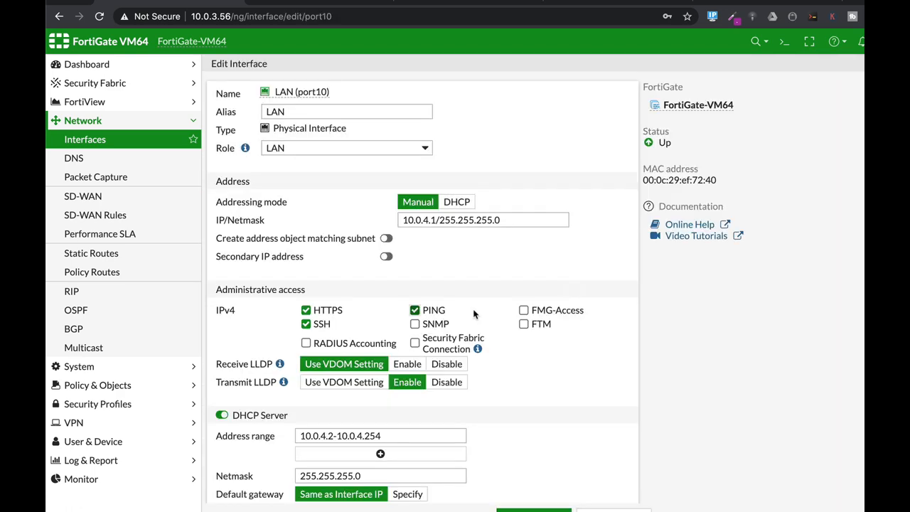
scroll("down", 3)
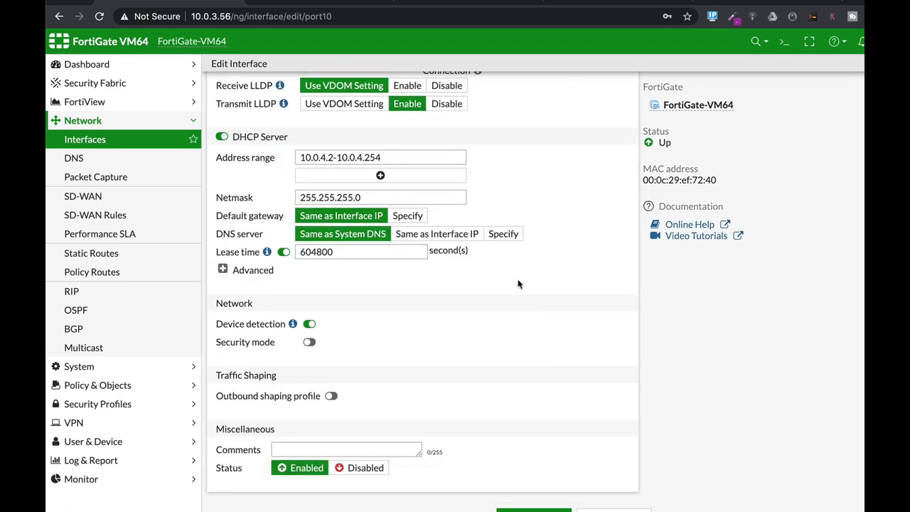
mouse_move(368, 347)
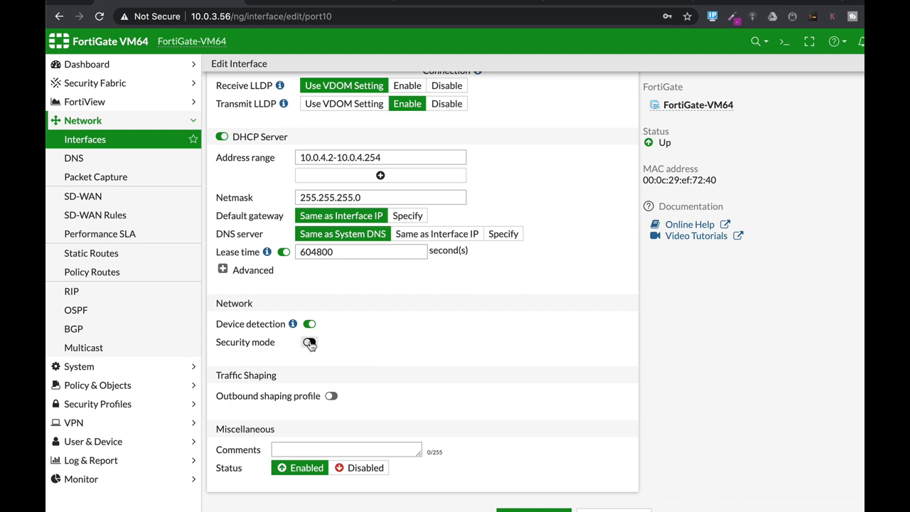
left_click(310, 341)
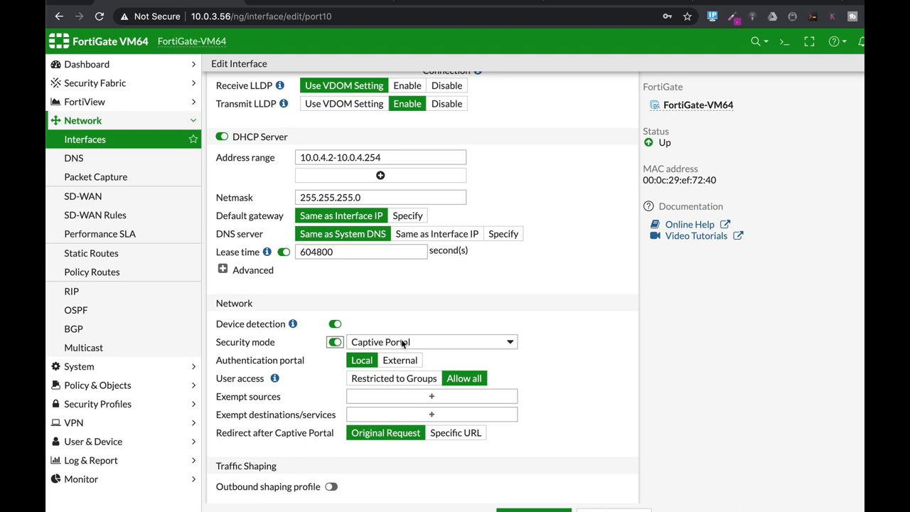
mouse_move(405, 395)
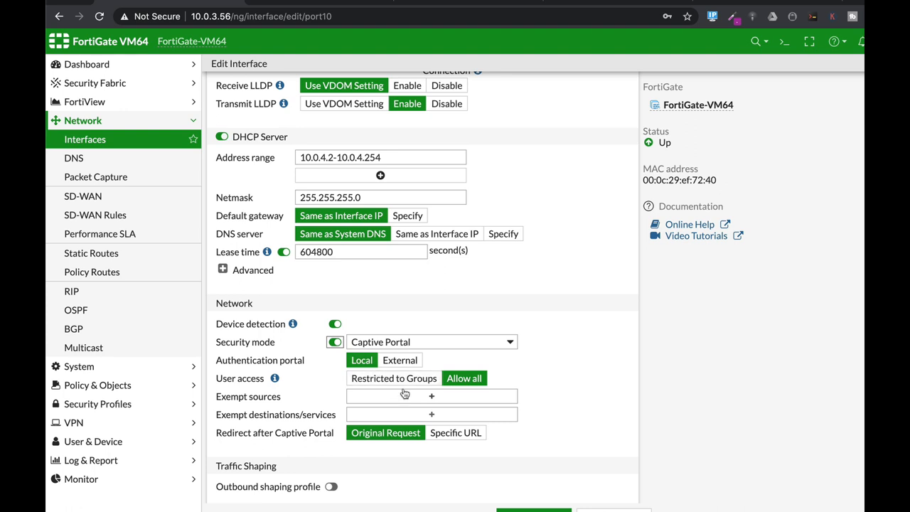
left_click(431, 395)
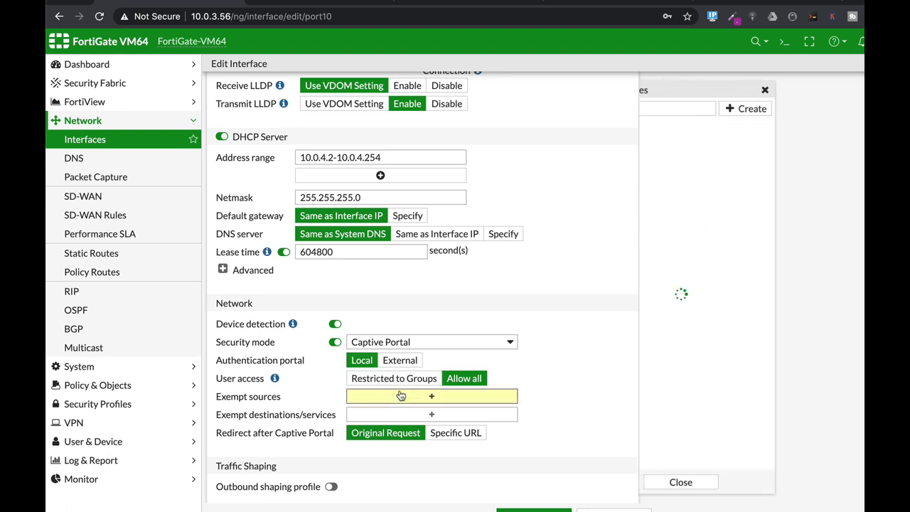
left_click(393, 378)
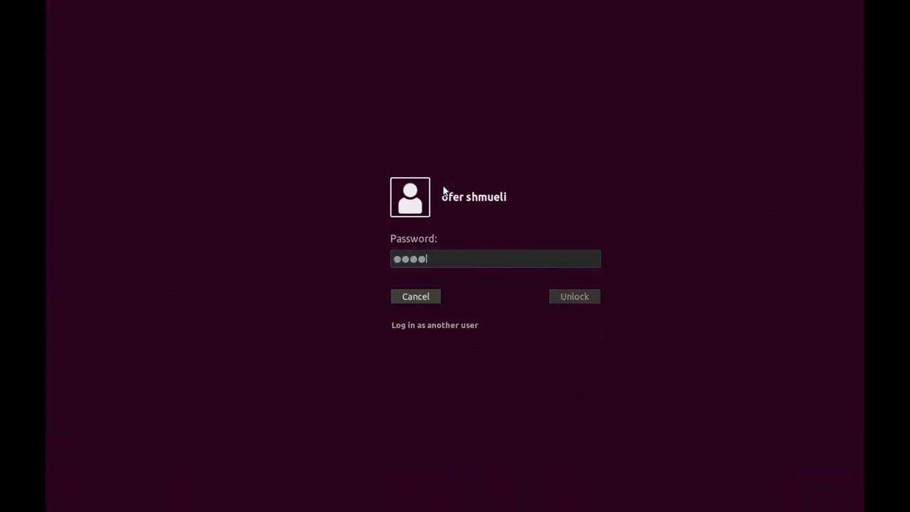
- Unlock the Ubuntu session and return to the browser from the dock
left_click(575, 295)
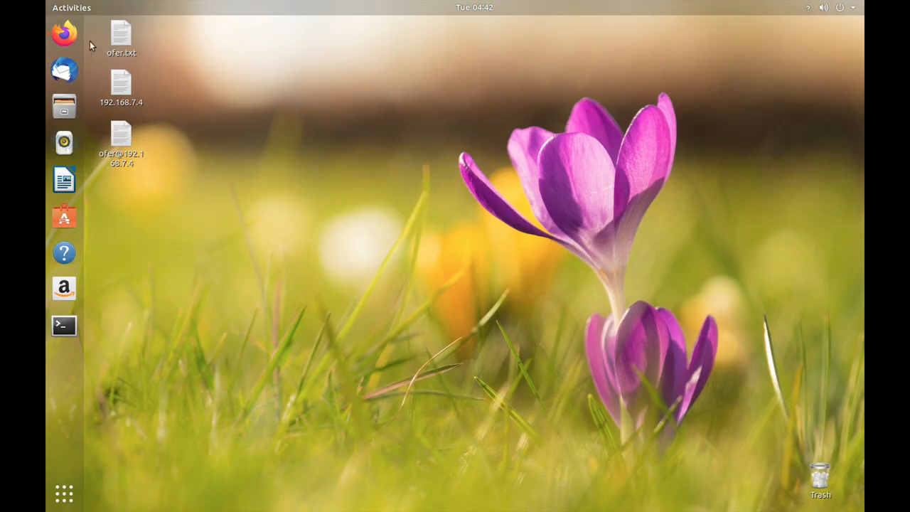
left_click(62, 34)
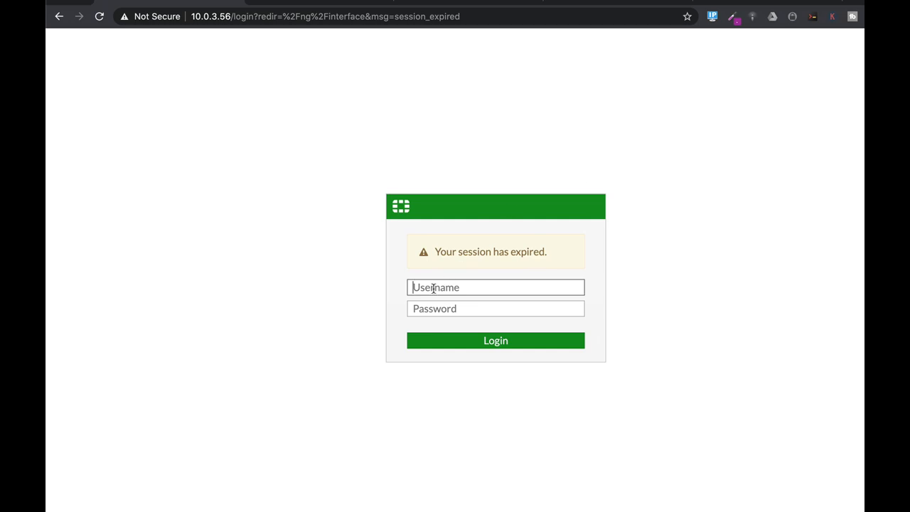
- Log in as admin, defer the setup prompt, and go to System > Replacement Messages
type("admin")
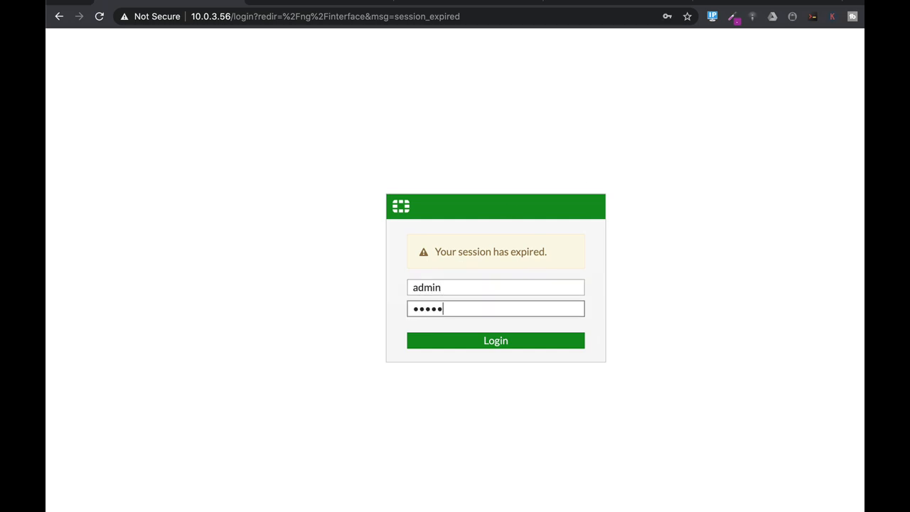
left_click(495, 340)
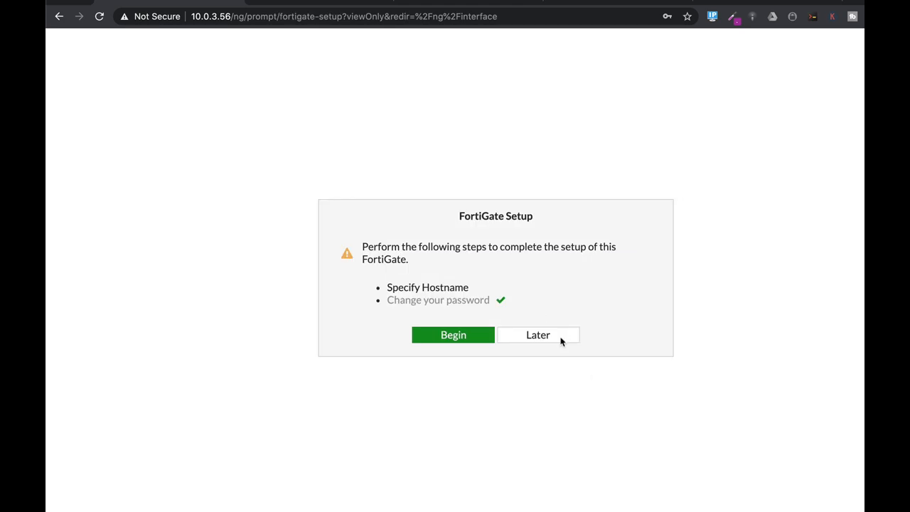
left_click(537, 335)
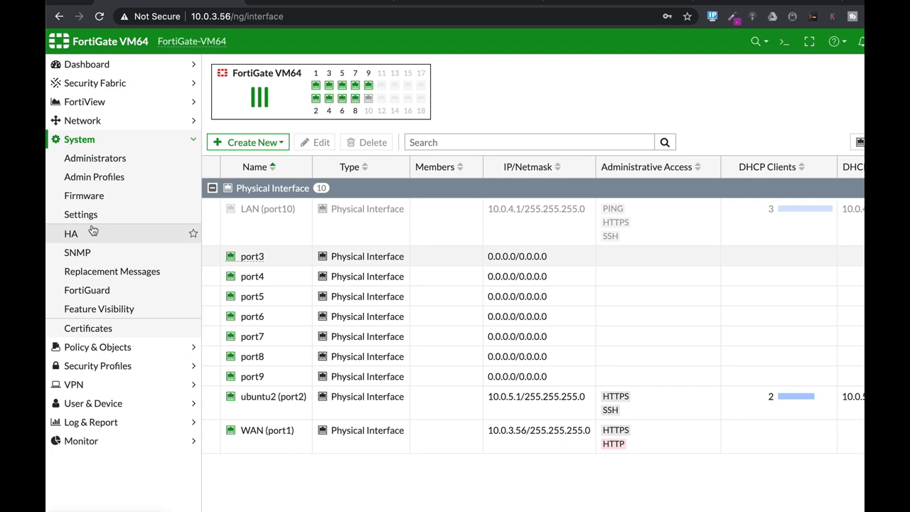
left_click(111, 270)
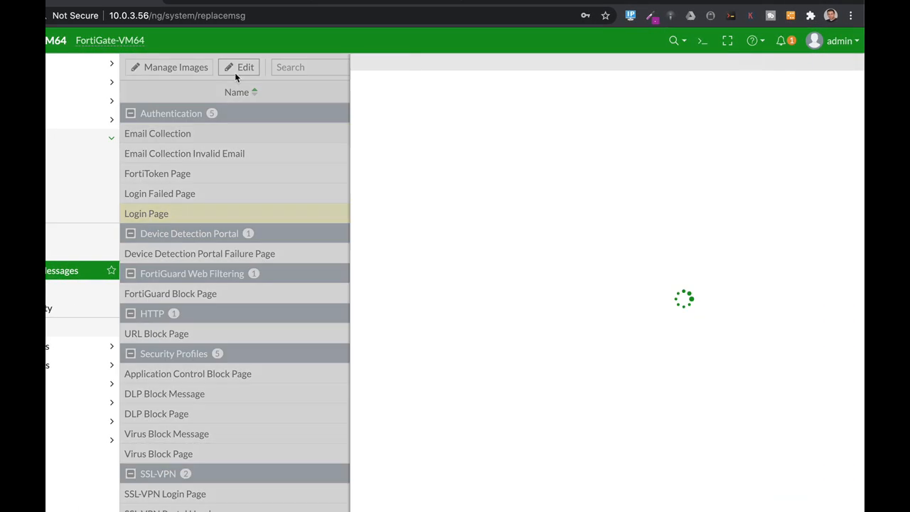
left_click(145, 214)
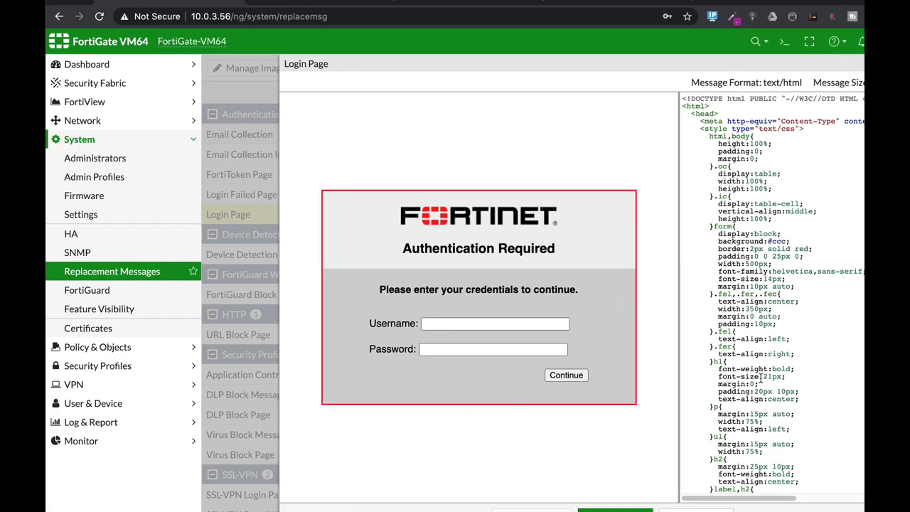
mouse_move(677, 267)
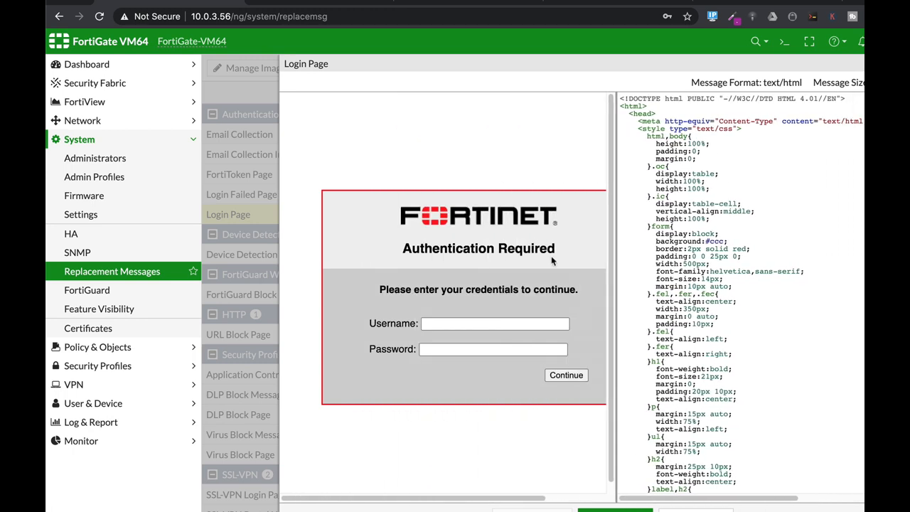
scroll("right", 3)
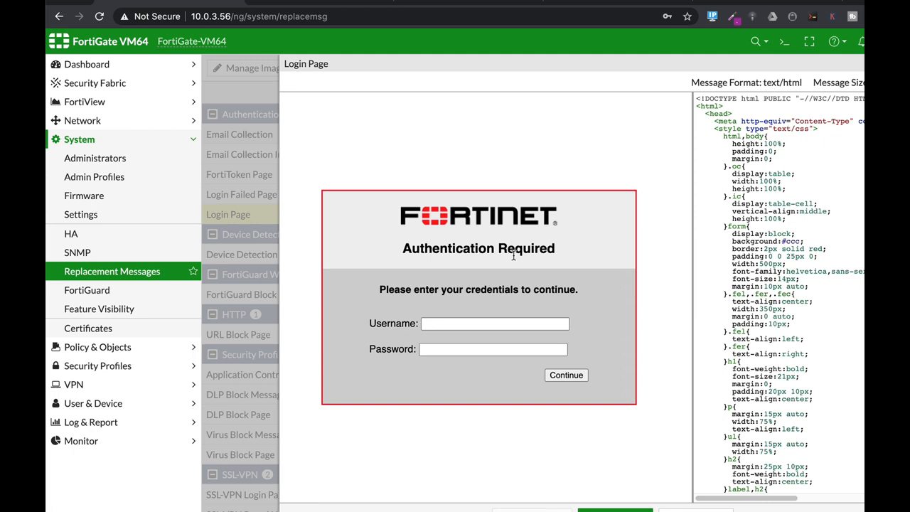
mouse_move(423, 205)
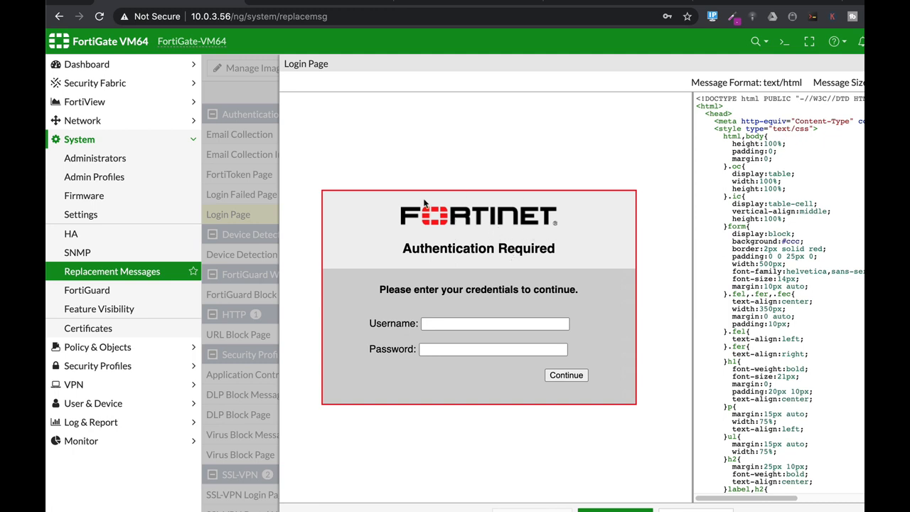
mouse_move(624, 439)
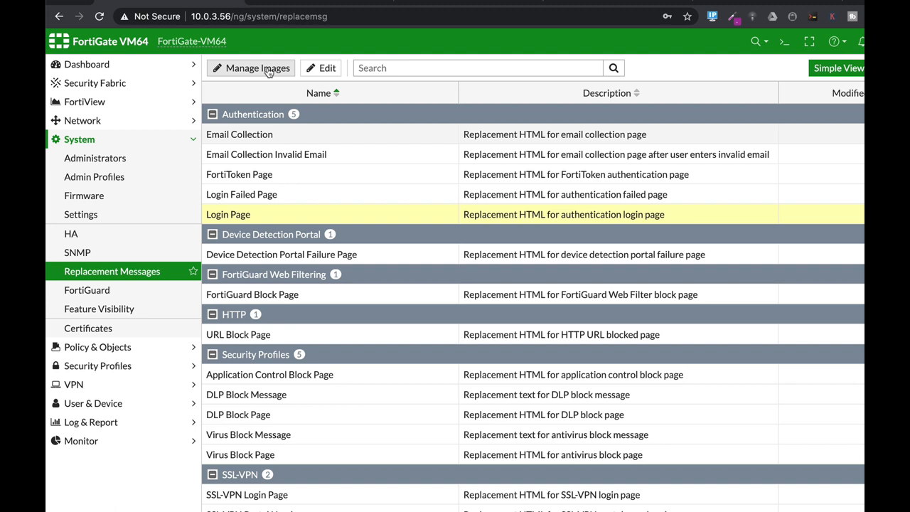
- Create a new replacement image 'fortitip' and pick the FORTITIP screenshot from the Desktop
left_click(256, 68)
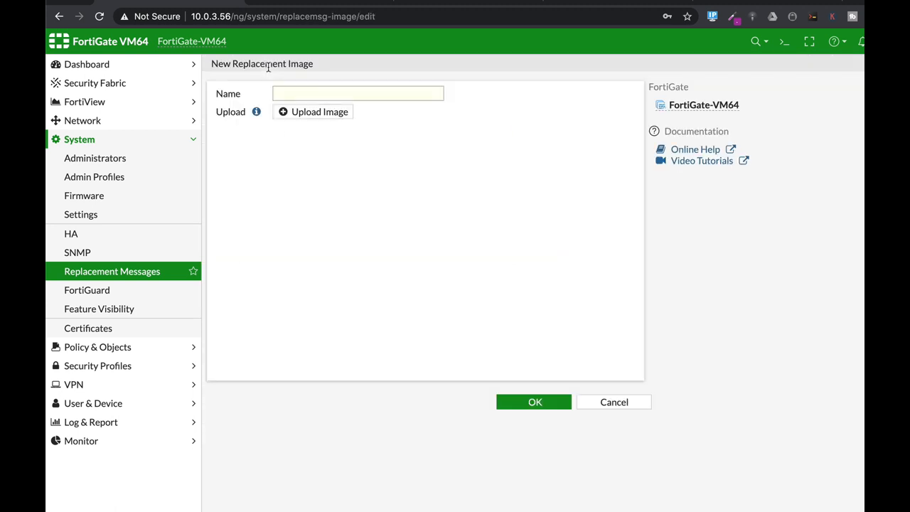
type("f")
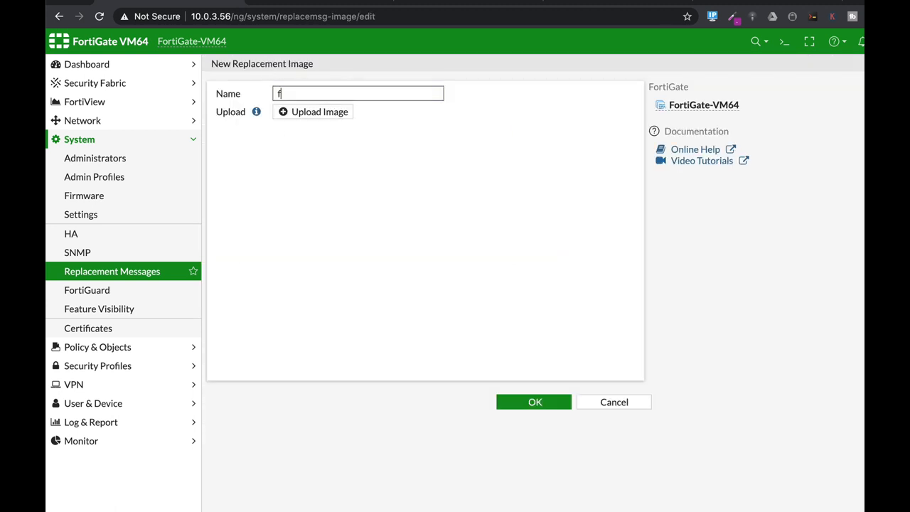
type("ortitip")
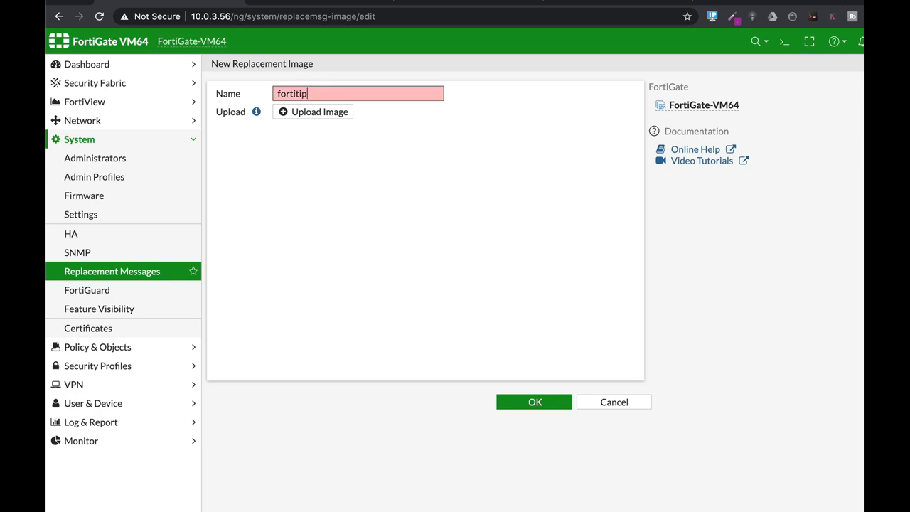
left_click(534, 401)
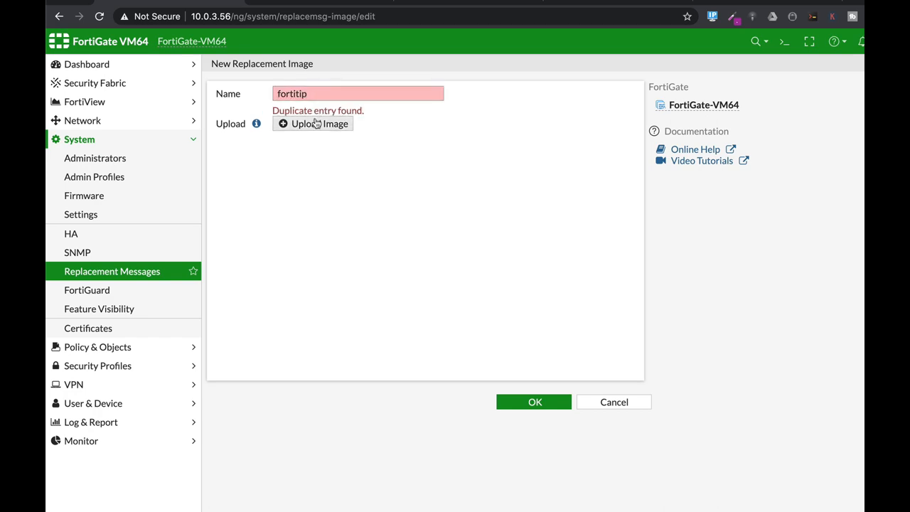
left_click(314, 122)
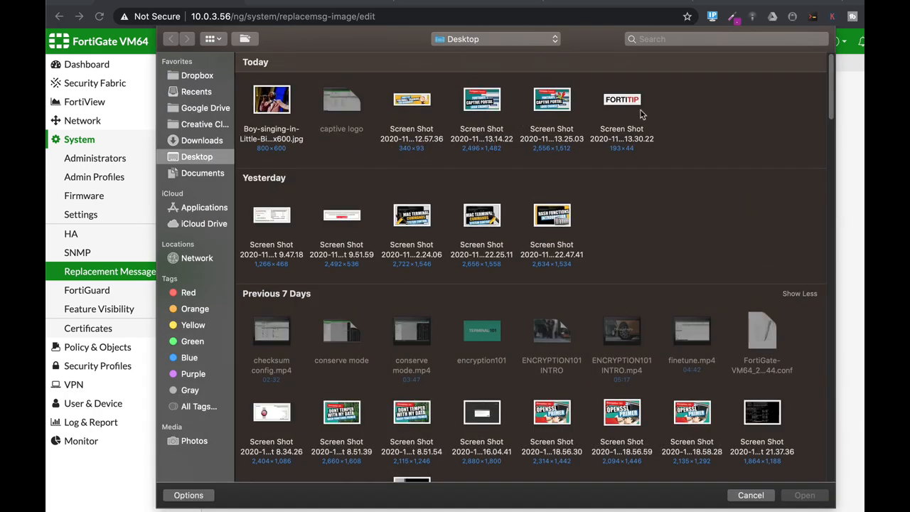
left_click(621, 99)
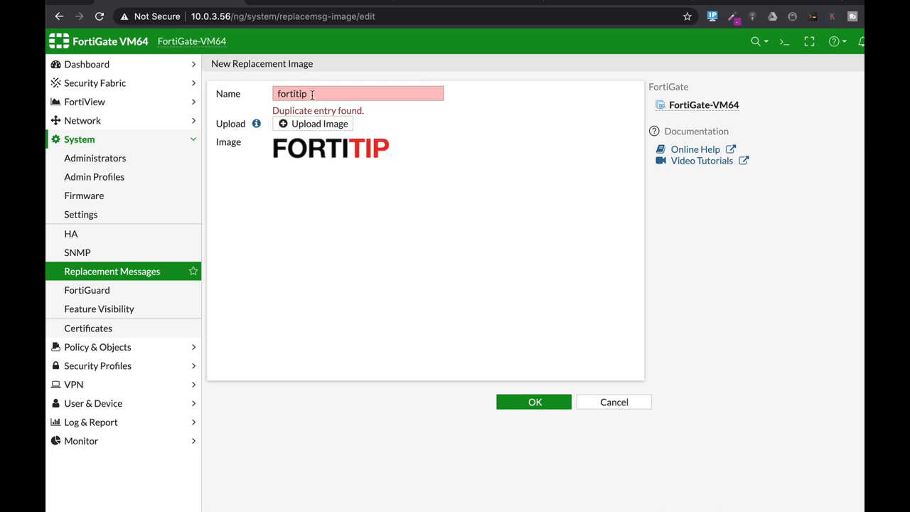
- Rename the duplicate entry to fortitip1 and save the new image
type("1")
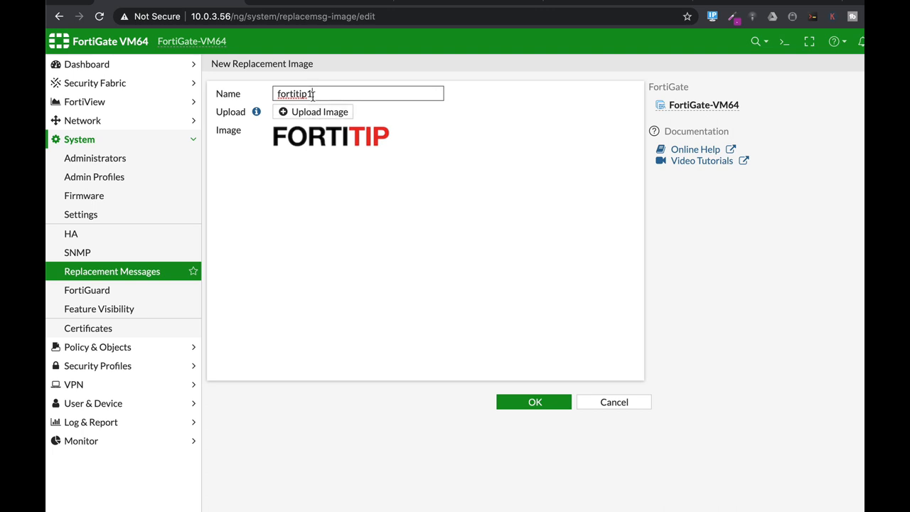
mouse_move(576, 262)
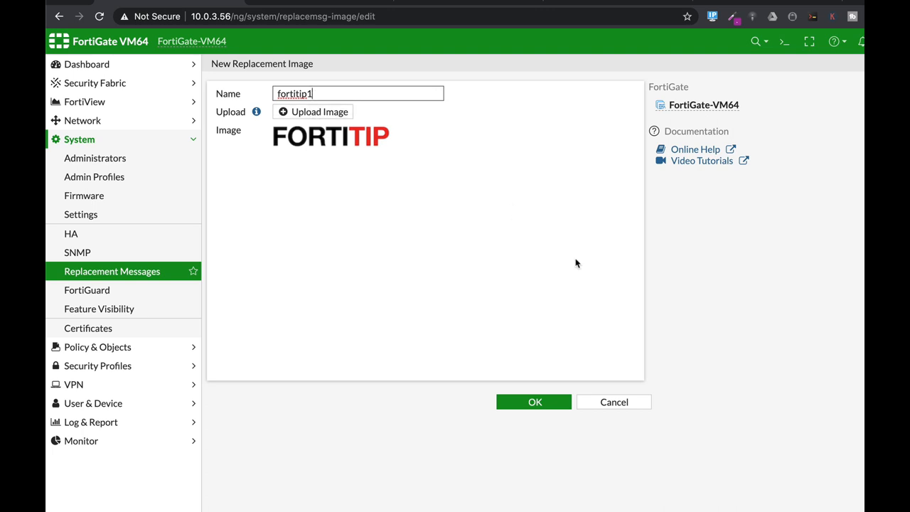
left_click(535, 401)
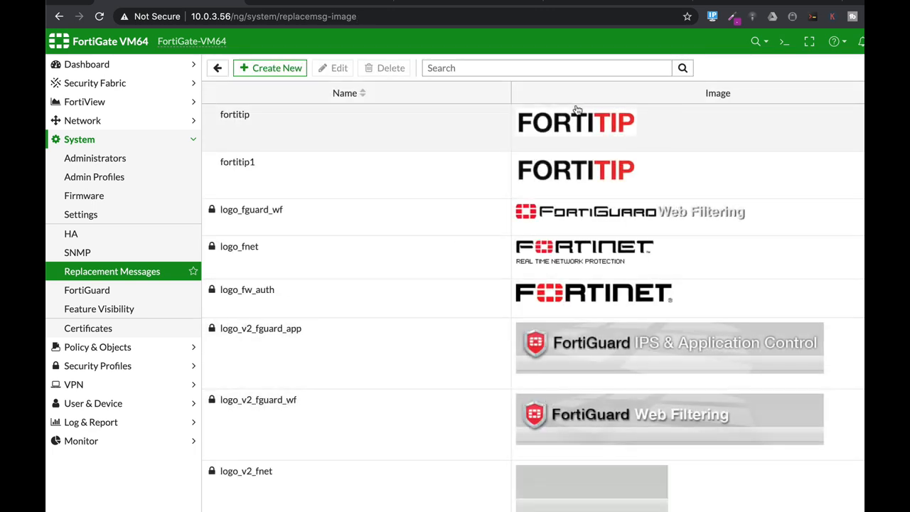
mouse_move(432, 185)
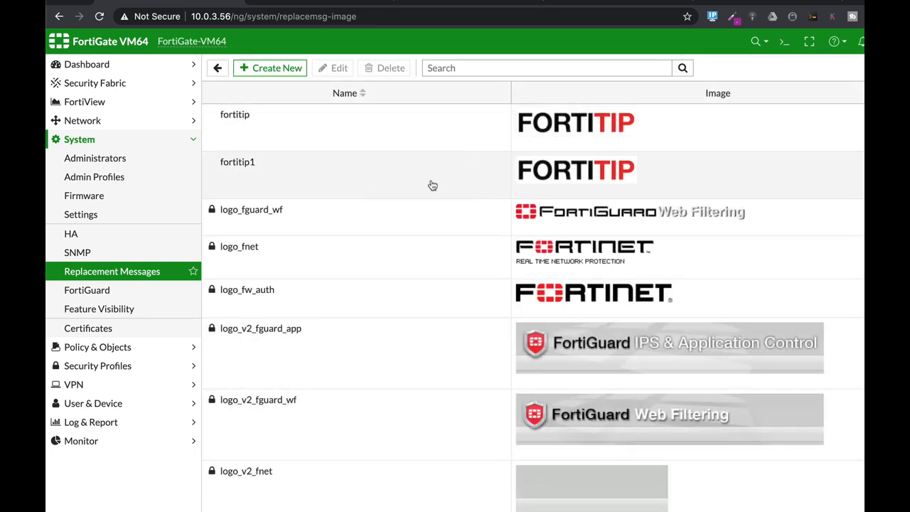
mouse_move(130, 270)
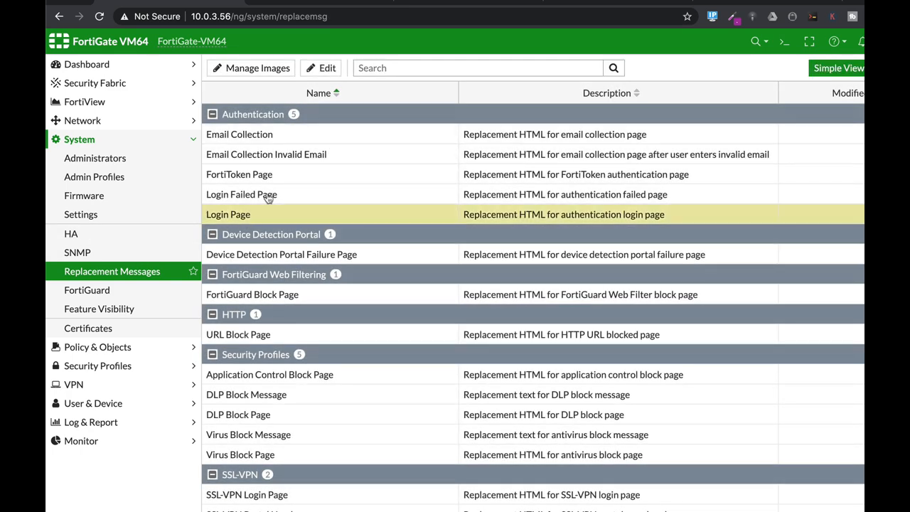
- Edit the Login Page template so .logo uses background #ffffff with the fortitip1 image, and save
left_click(227, 213)
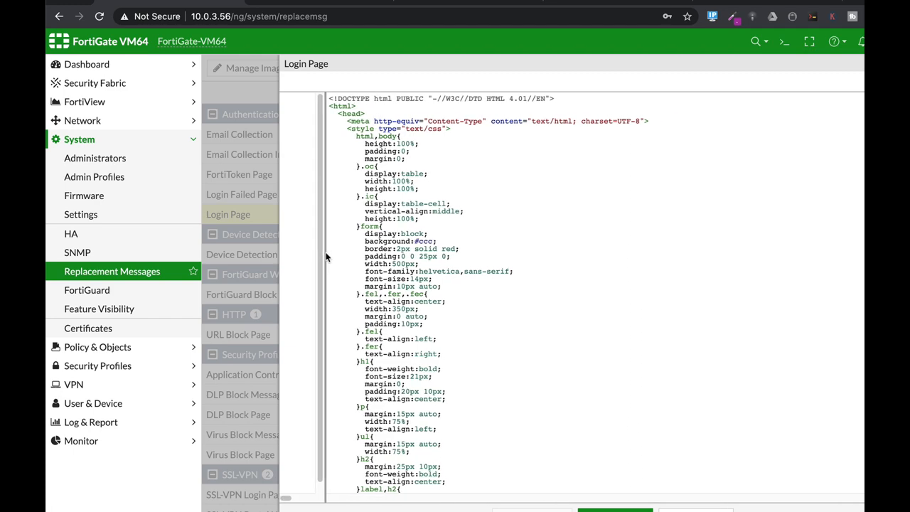
scroll("down", 3)
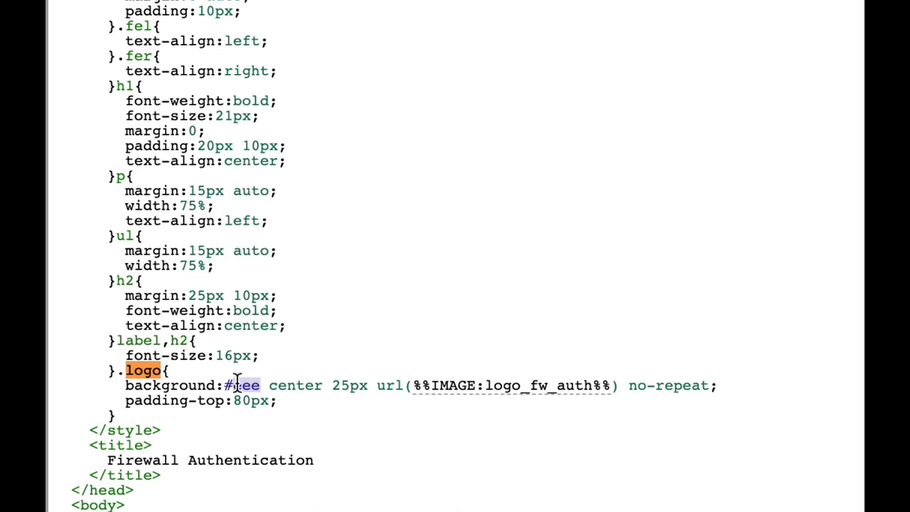
type("ffffff")
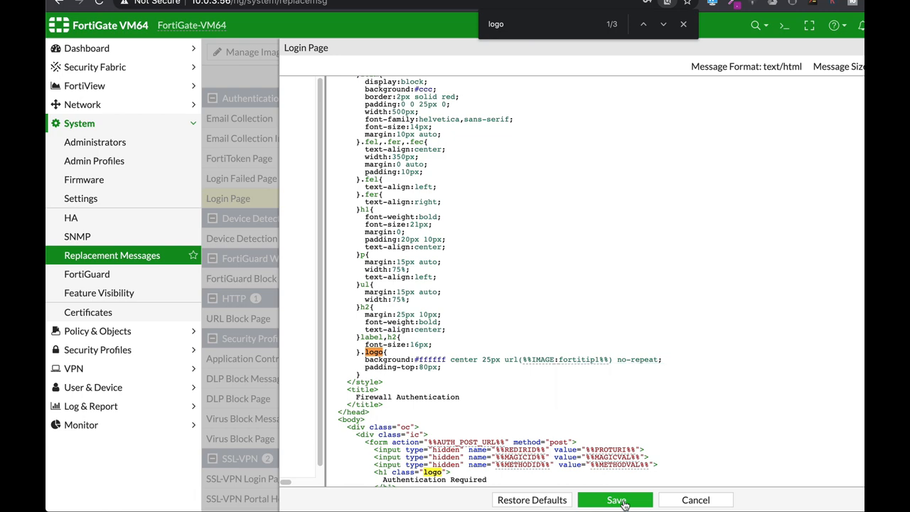
left_click(614, 499)
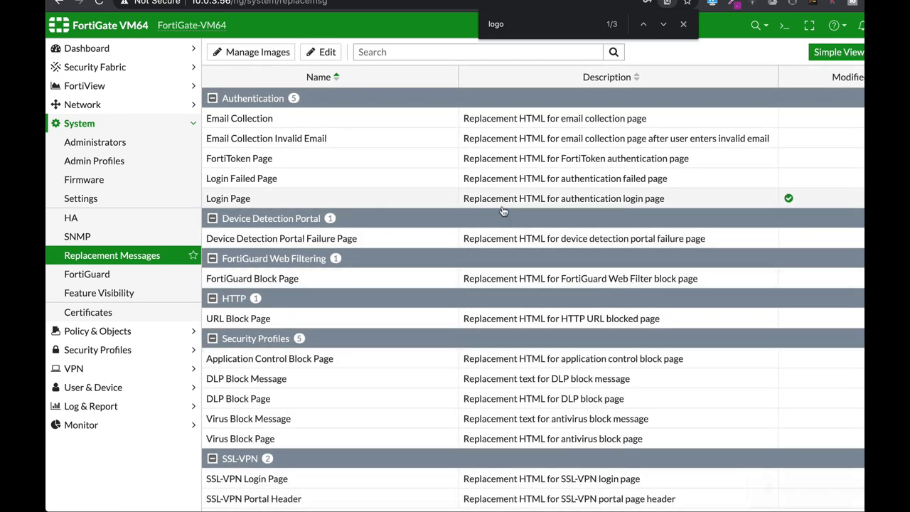
mouse_move(506, 202)
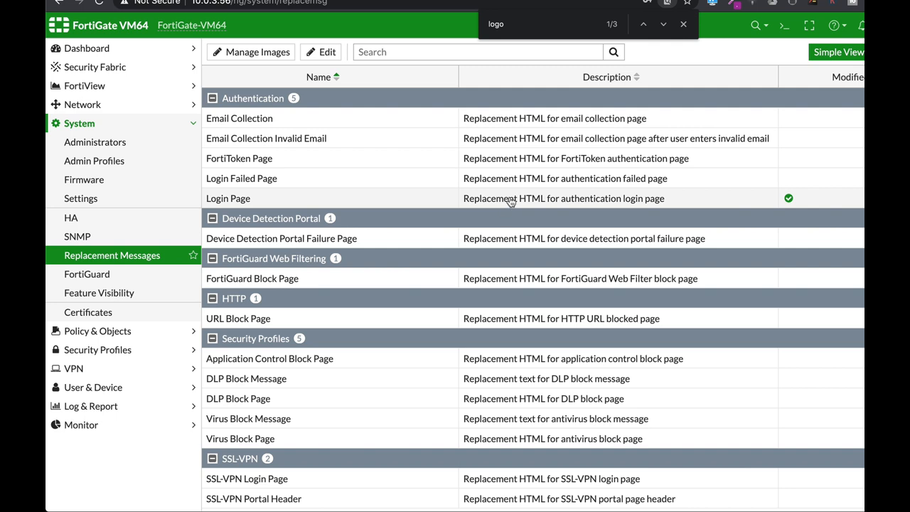
mouse_move(441, 188)
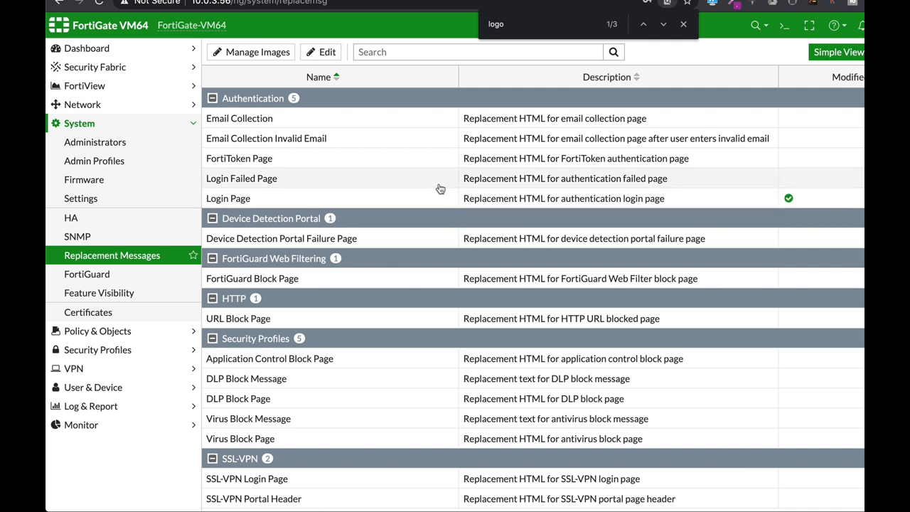
mouse_move(407, 188)
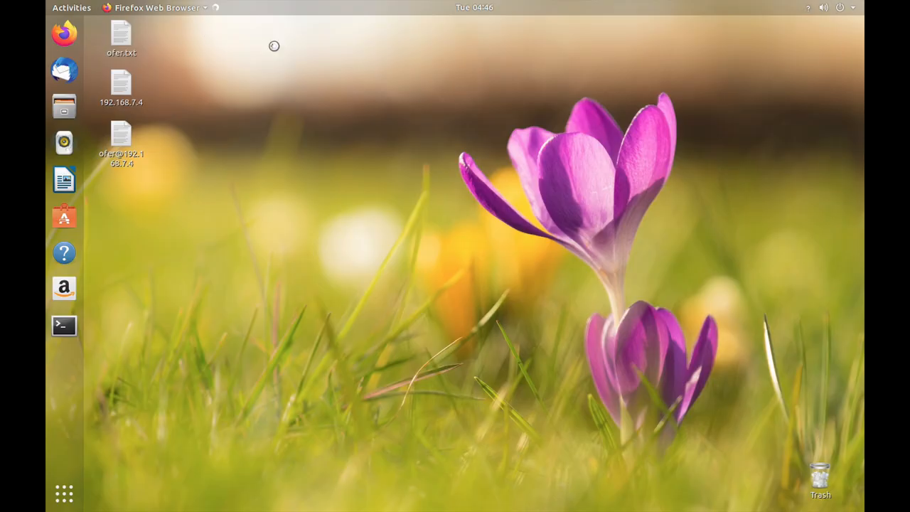
mouse_move(579, 278)
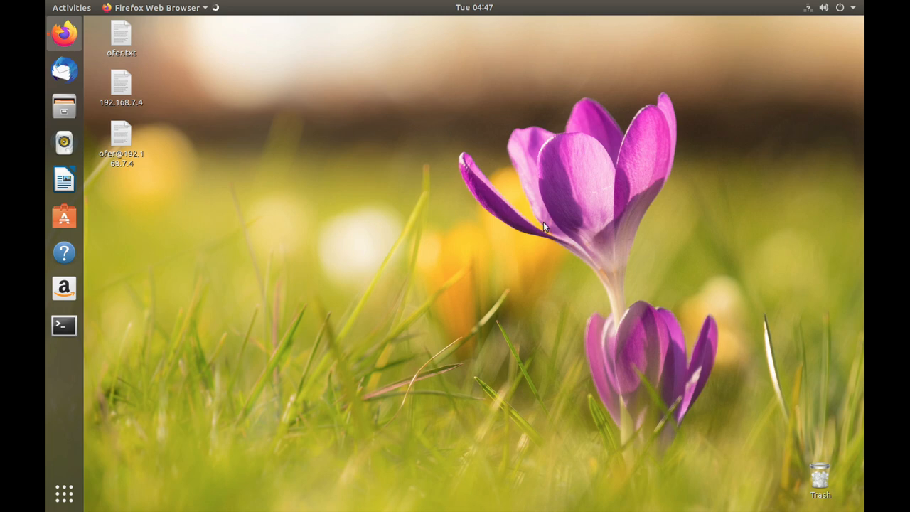
- Launch Firefox from the Ubuntu dock
left_click(64, 34)
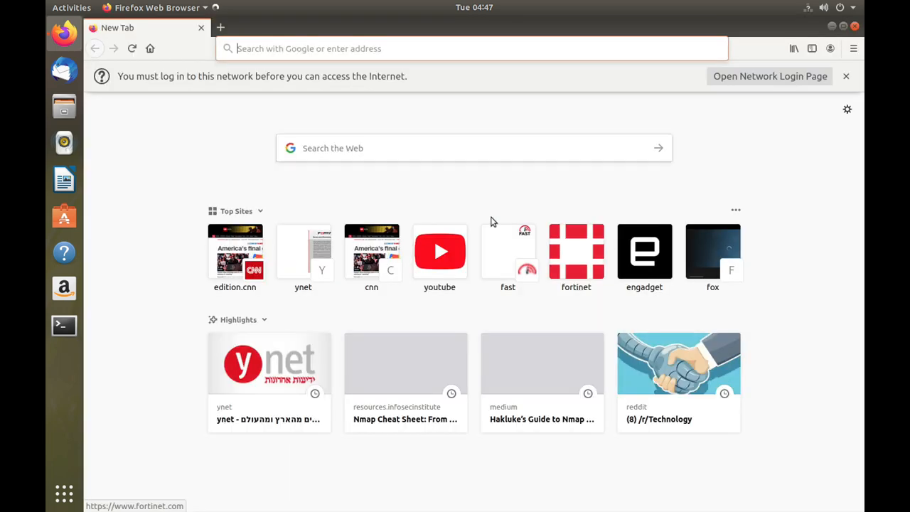
- Open the network login page, showing the FORTITIP-branded Firewall Authentication form
left_click(769, 76)
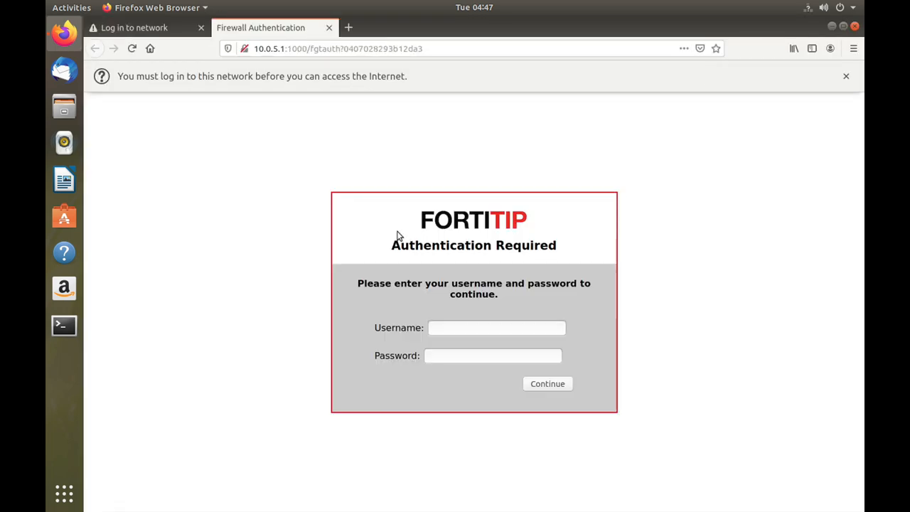
mouse_move(543, 200)
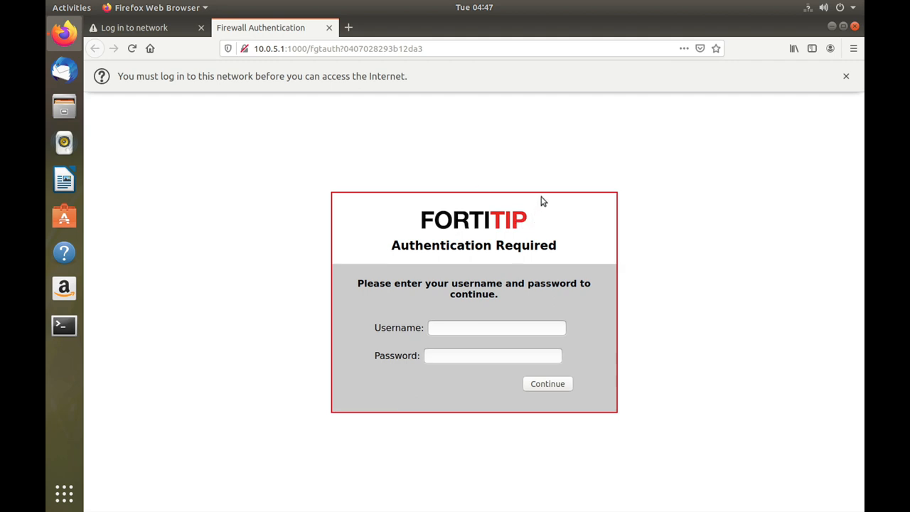
mouse_move(404, 220)
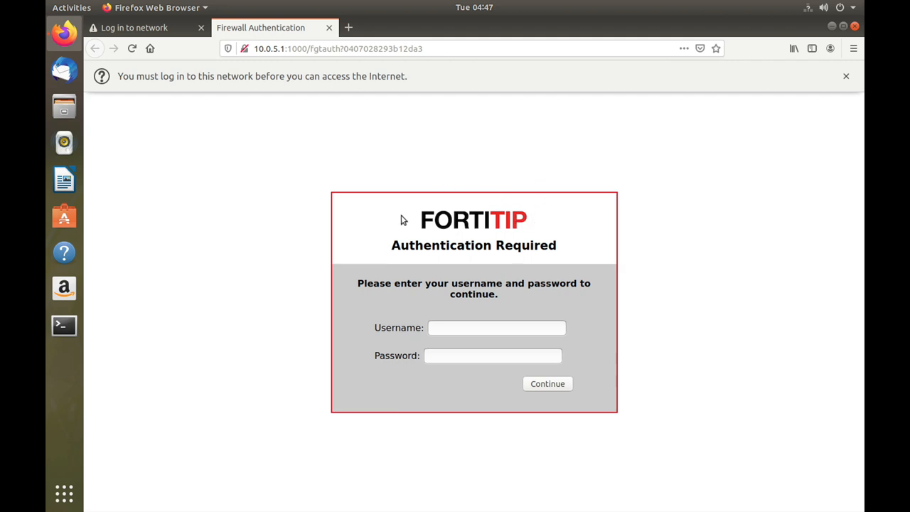
mouse_move(363, 228)
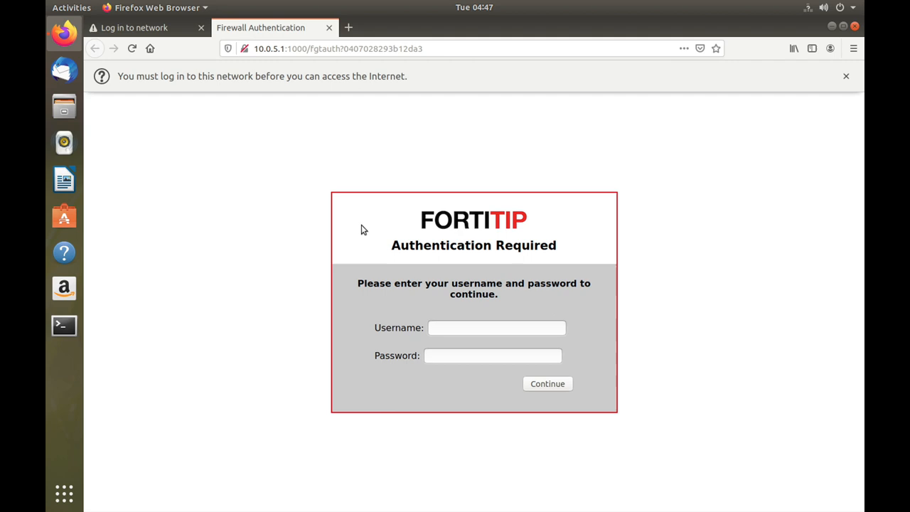
mouse_move(387, 277)
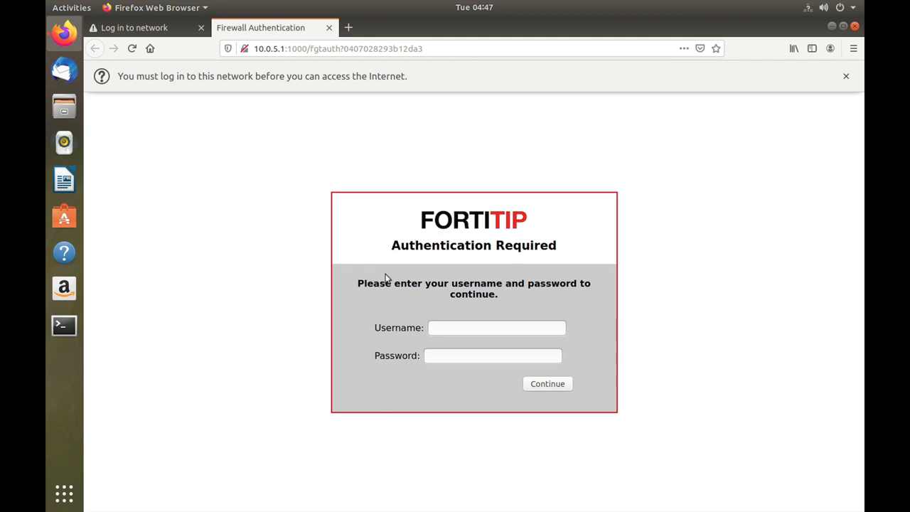
mouse_move(466, 293)
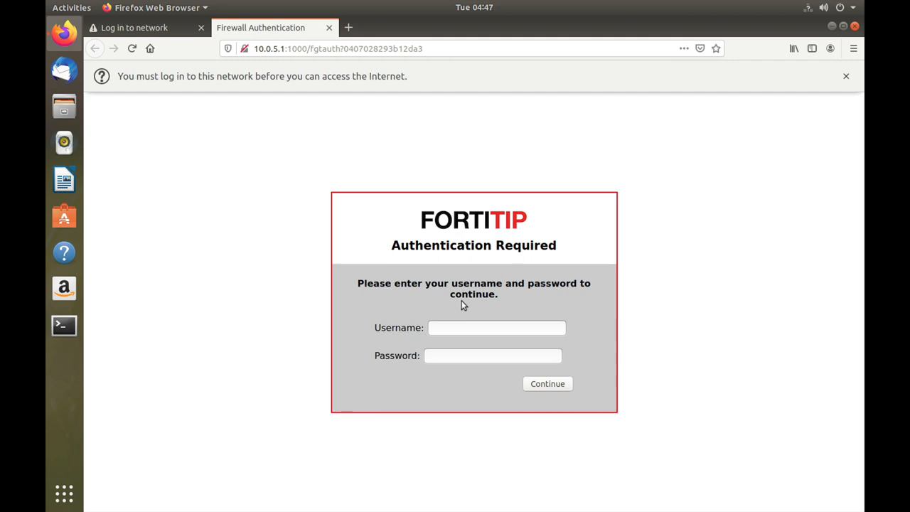
mouse_move(478, 273)
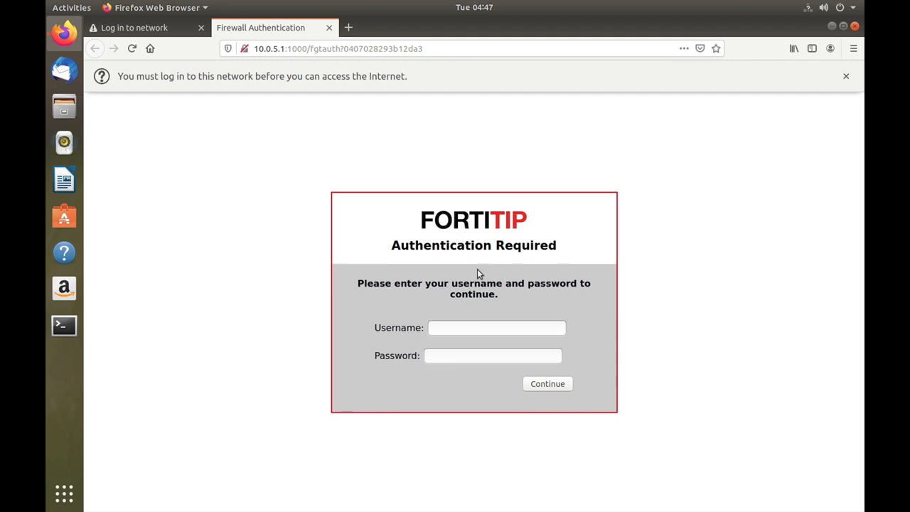
mouse_move(486, 275)
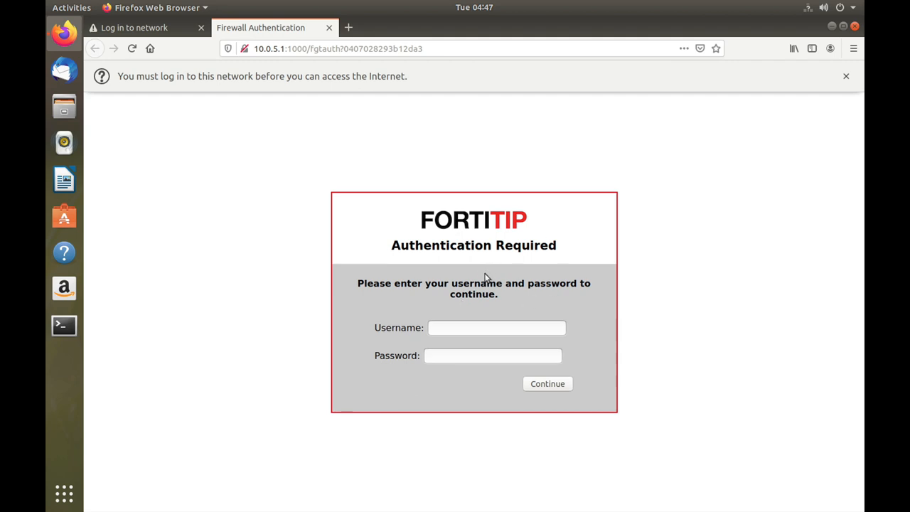